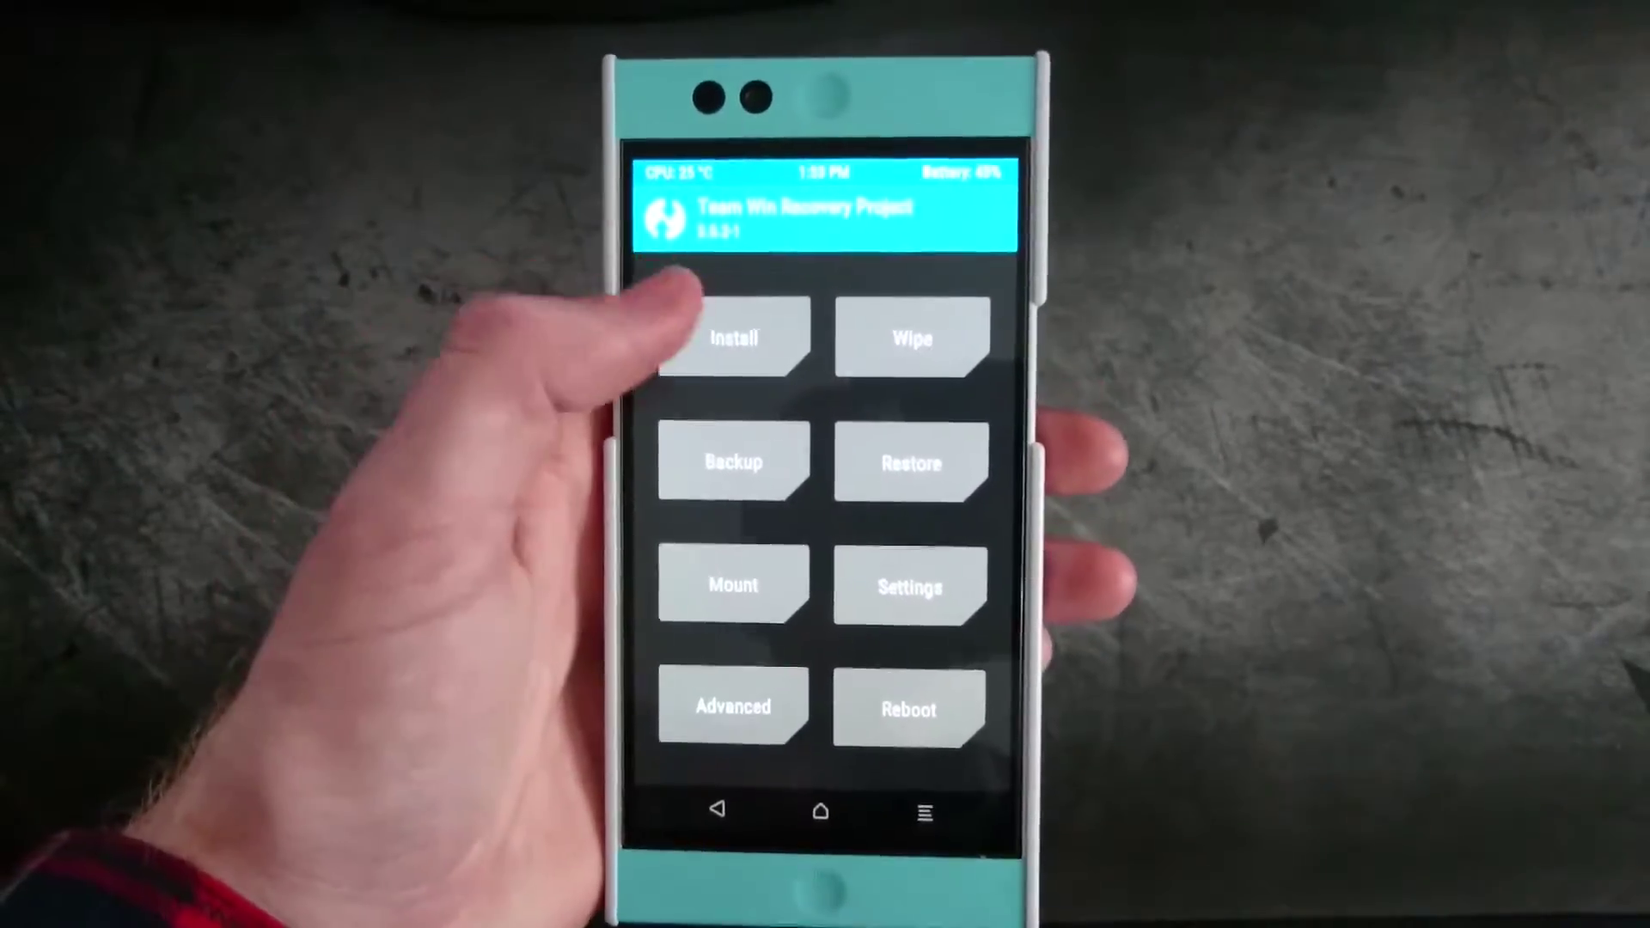
# Open TWRP's Advanced menu to show File Manager, Terminal and ADB Sideload
pyautogui.click(735, 337)
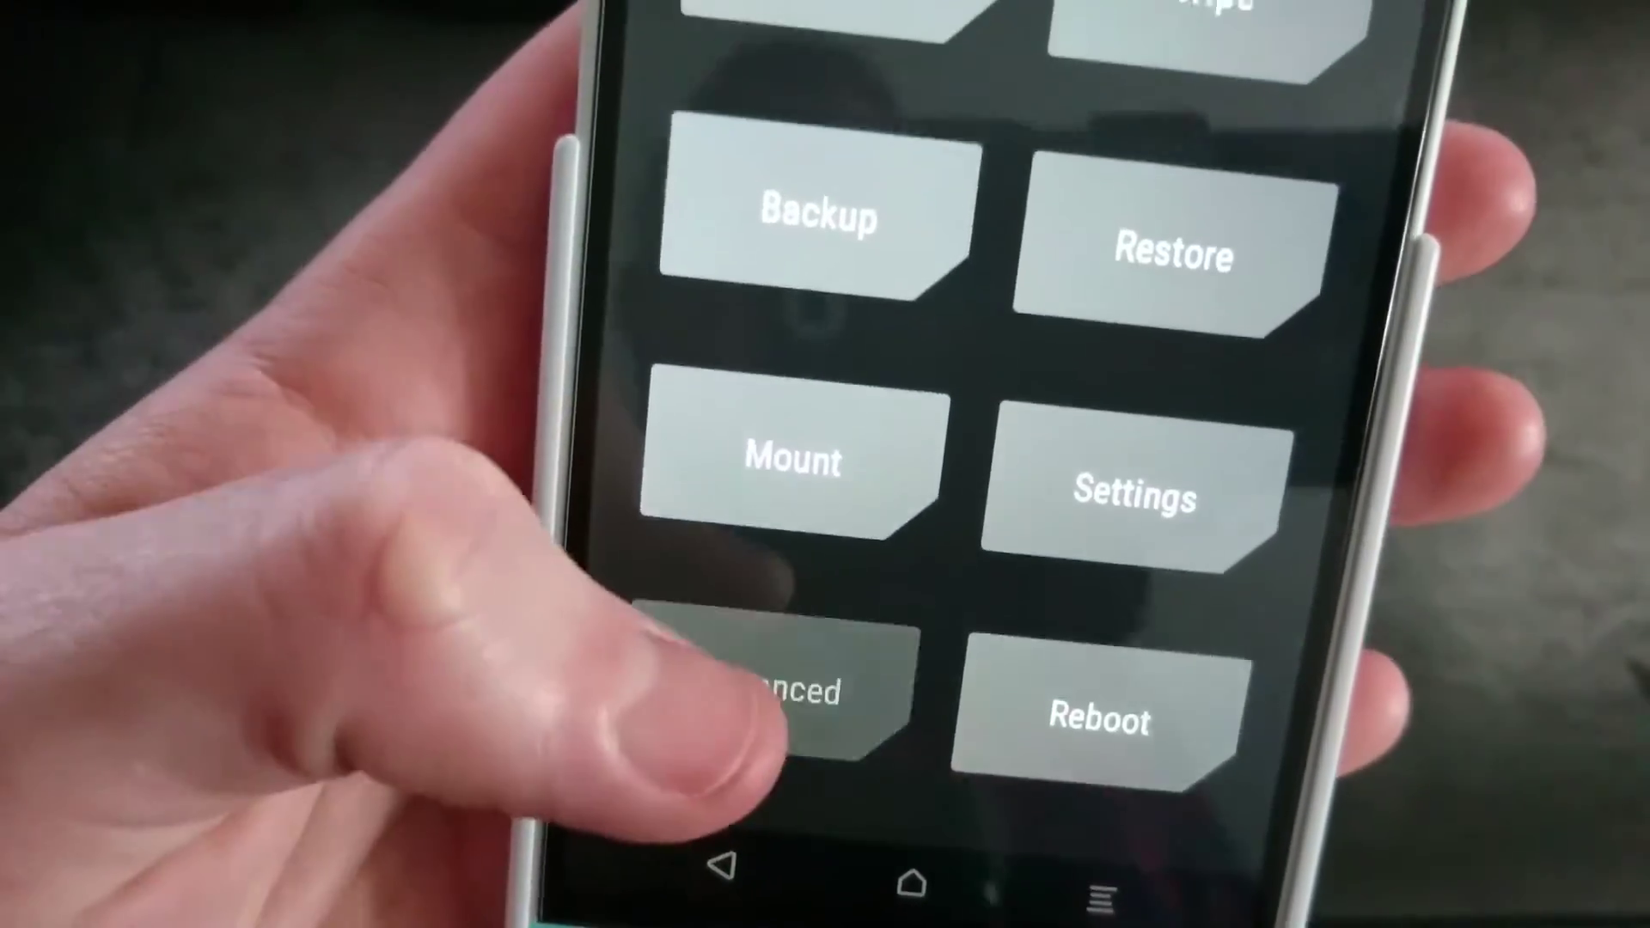
pyautogui.click(805, 698)
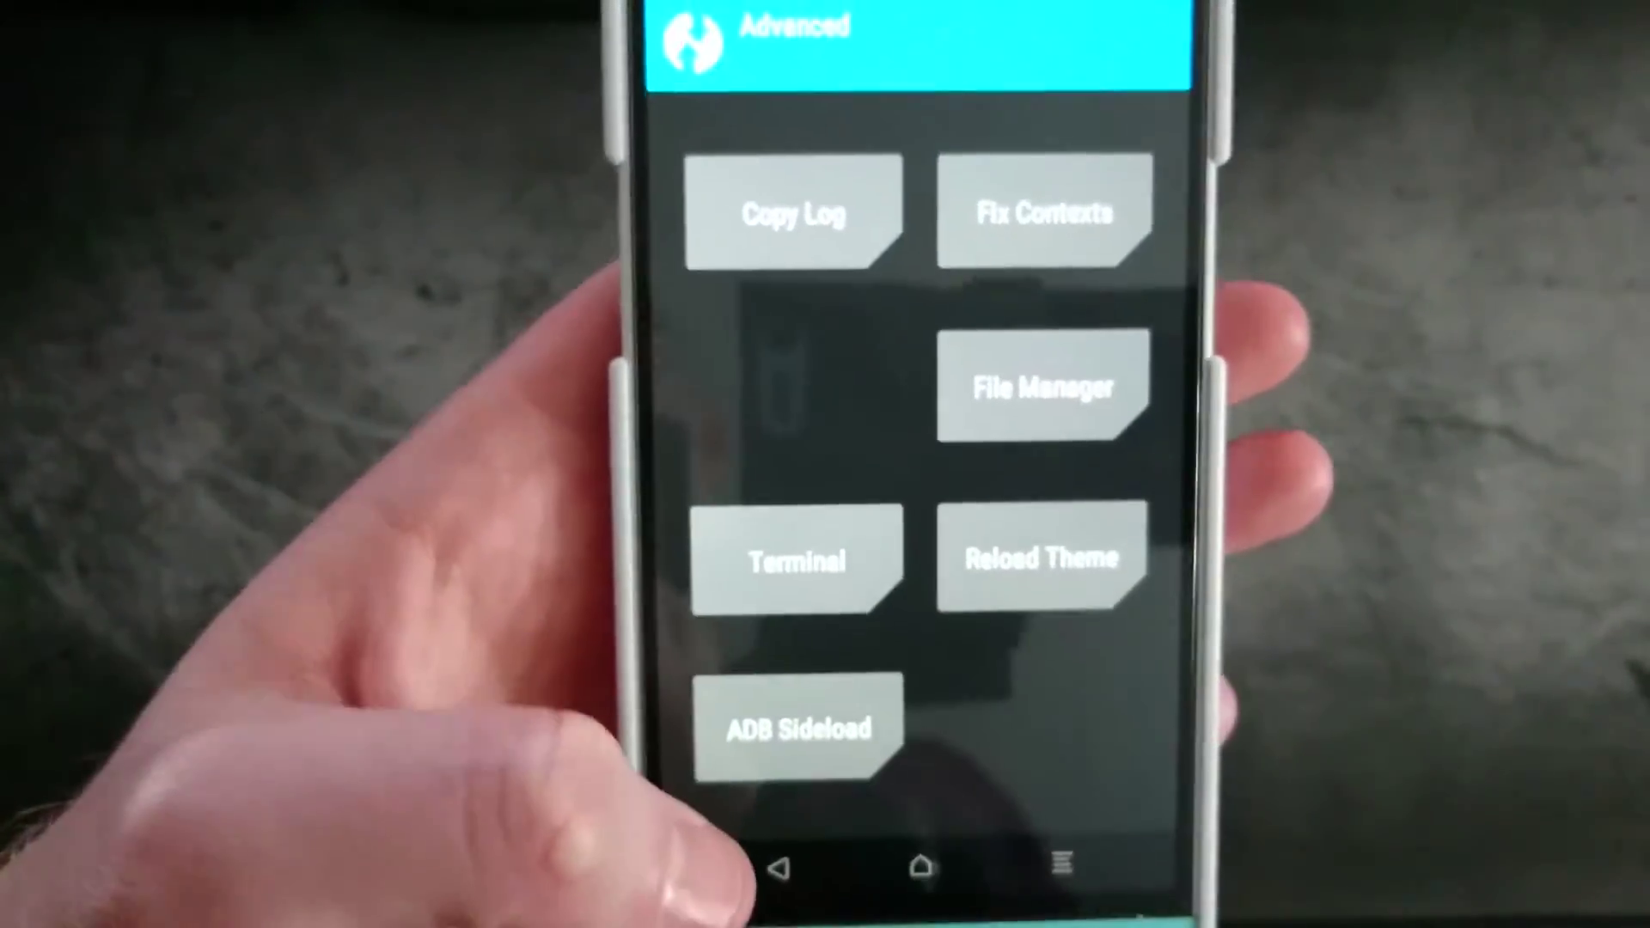